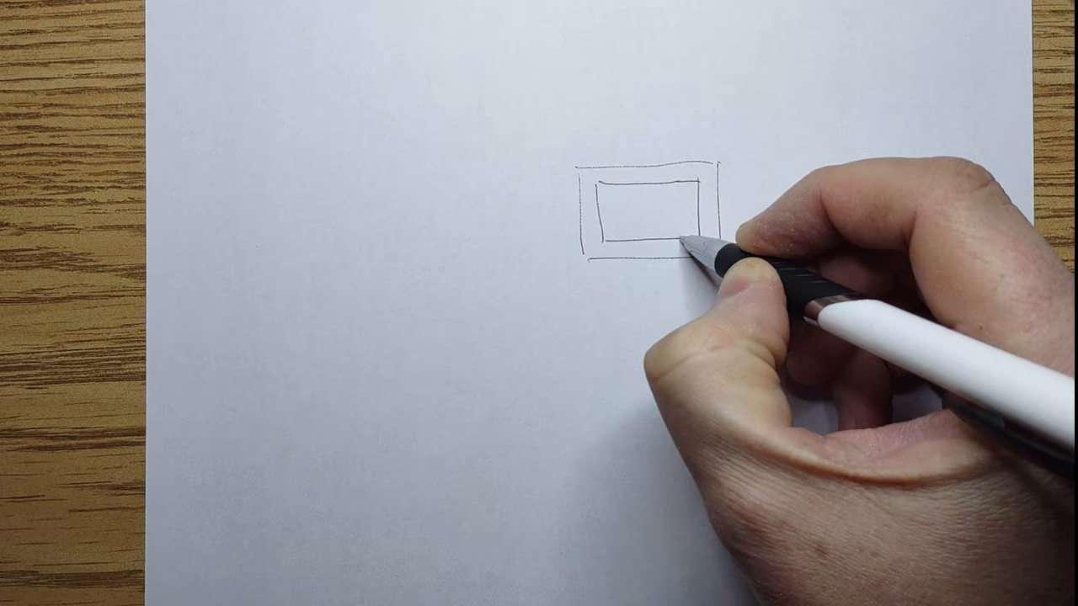
pyautogui.write('LCD DISPLAY')
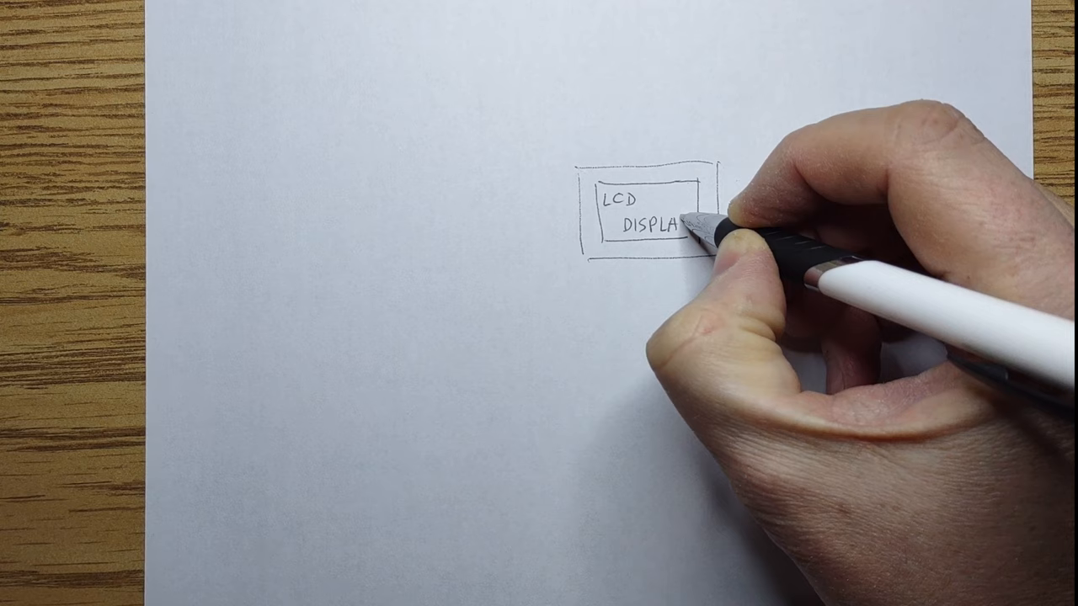